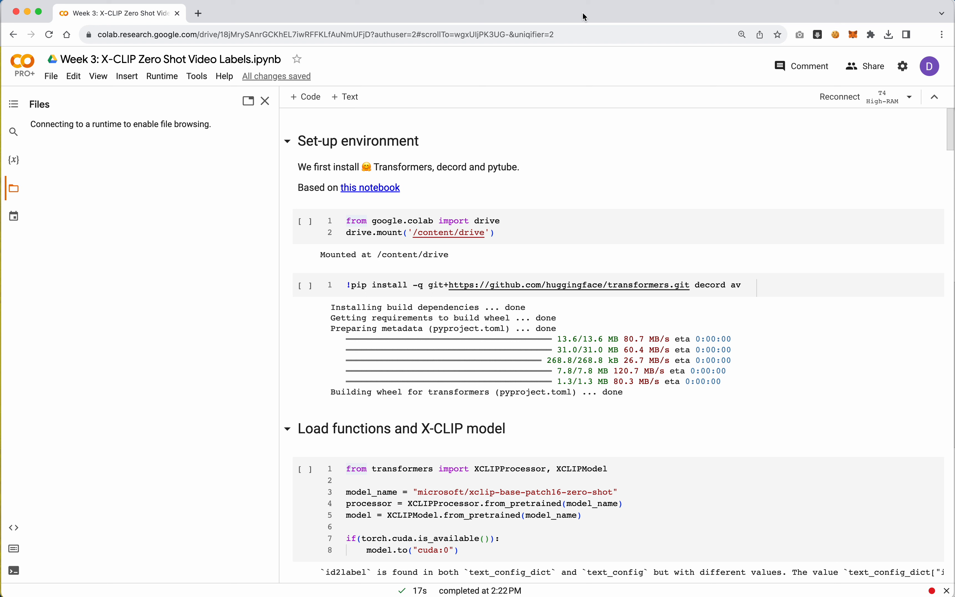
# Run the drive.mount cell to bring up the Google sign-in window for Drive access.
pyautogui.click(497, 232)
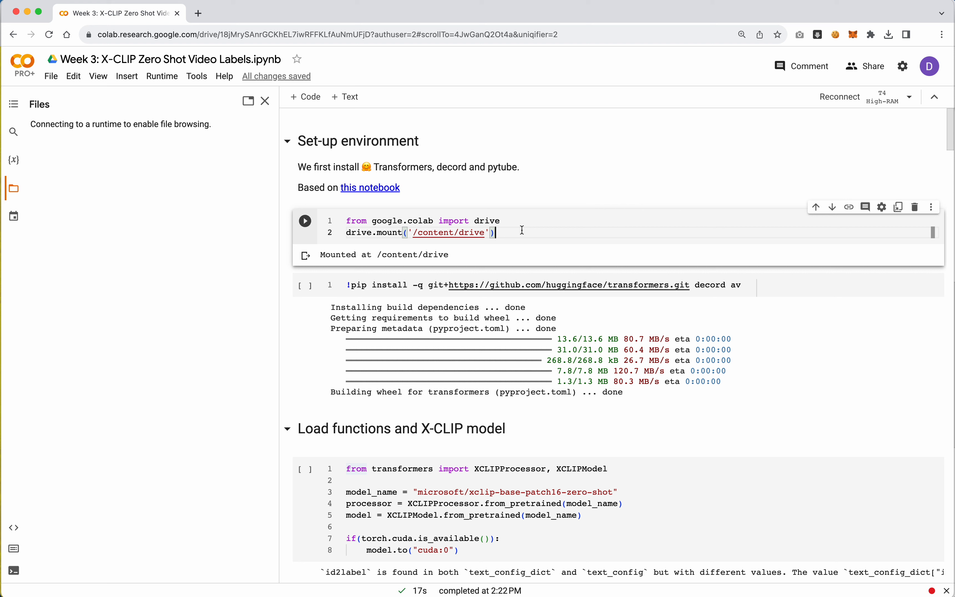
pyautogui.press('shift+Return')
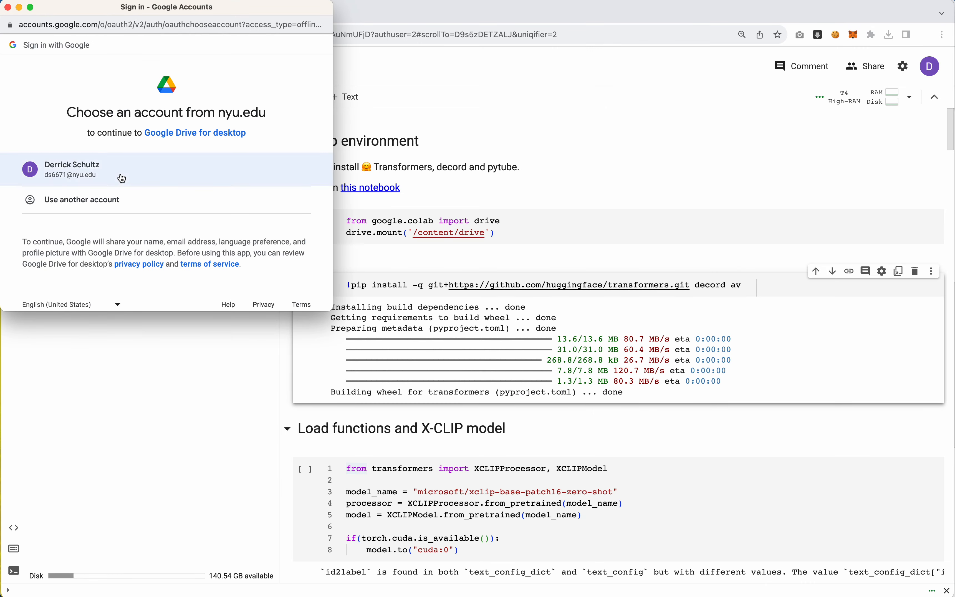
# Choose the Google account to authorize Drive access for the notebook.
pyautogui.click(71, 169)
pyautogui.write('import torch')
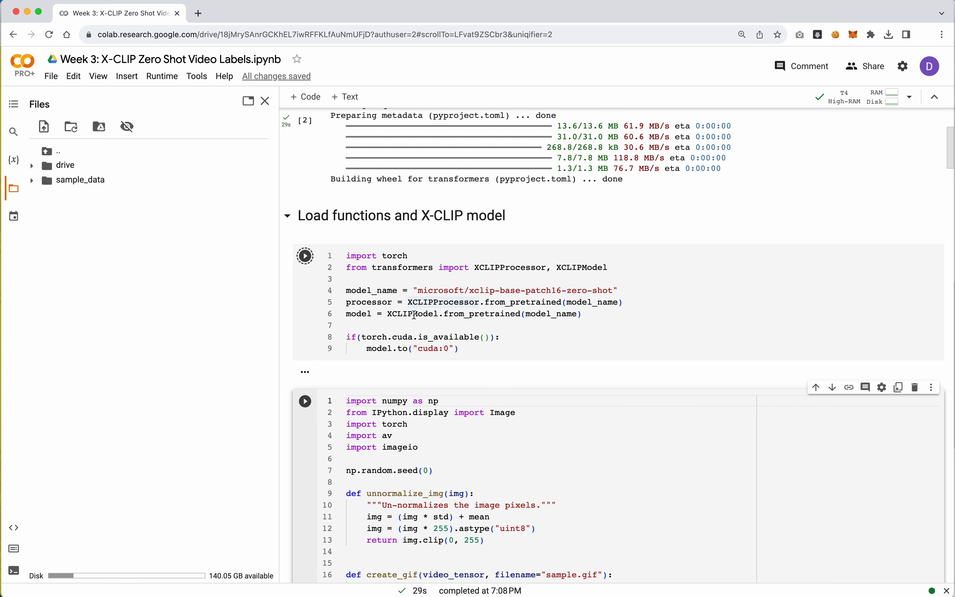
# Run the helper-functions cell and reveal MyDrive's folders in the Files sidebar.
pyautogui.click(304, 255)
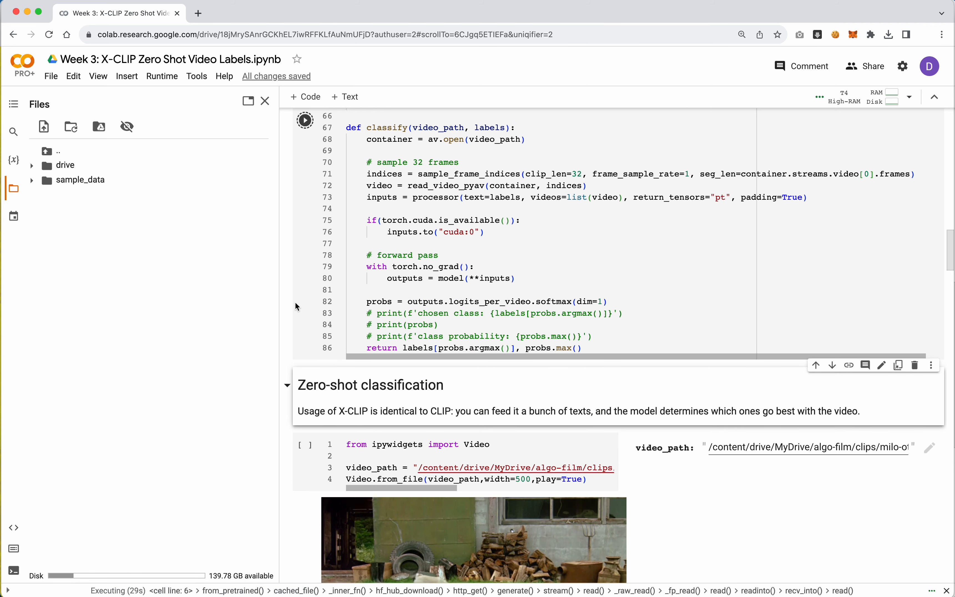
pyautogui.scroll(-3)
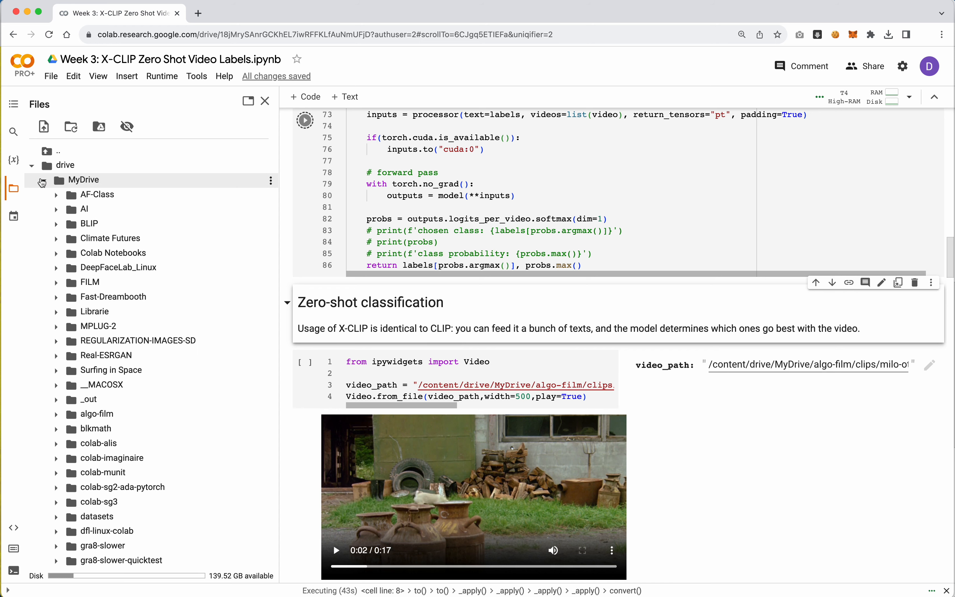
# Expand the algo-film clips folder and run the Video.from_file cell showing the roosters clip.
pyautogui.click(96, 414)
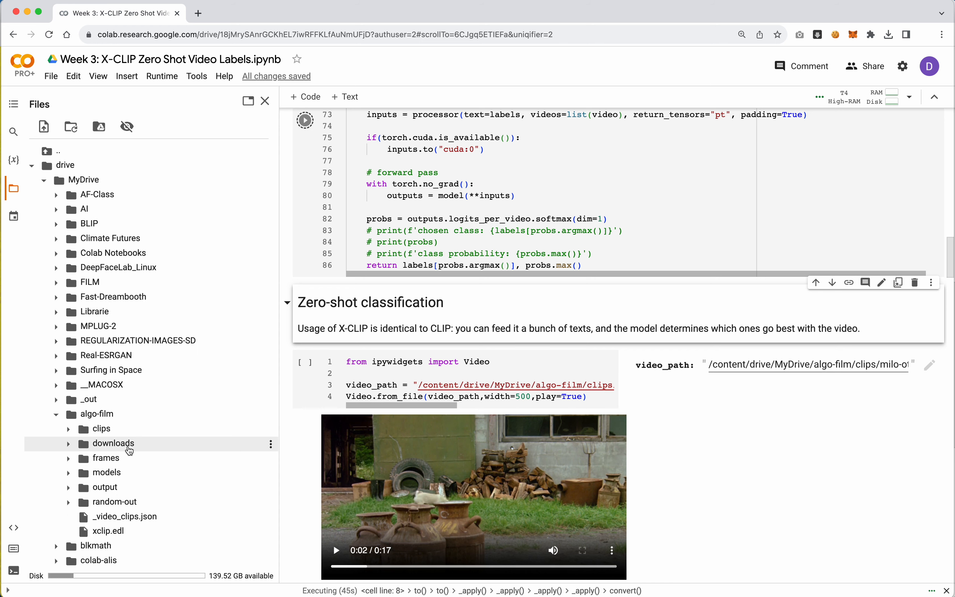
pyautogui.click(69, 429)
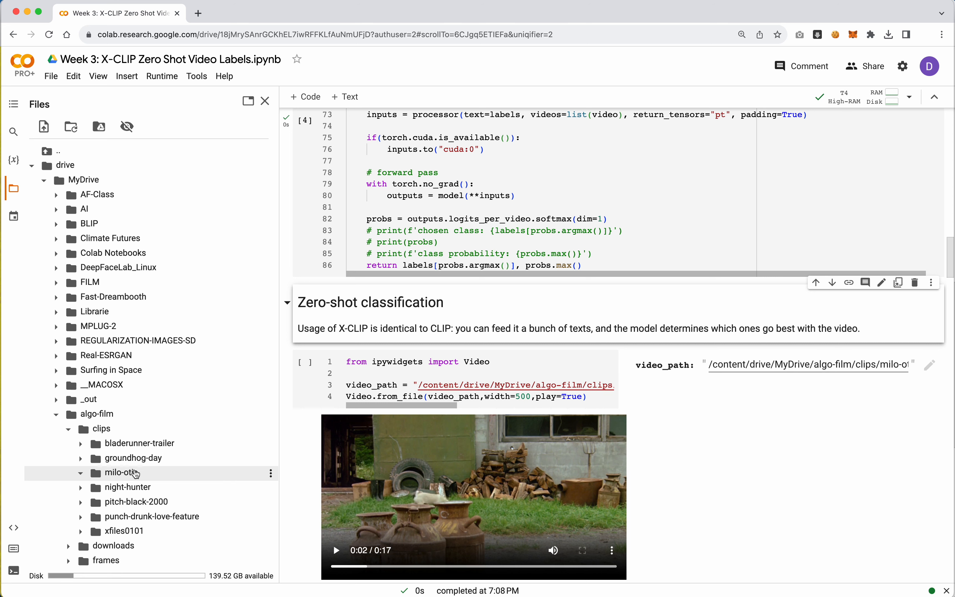
pyautogui.moveTo(119, 473)
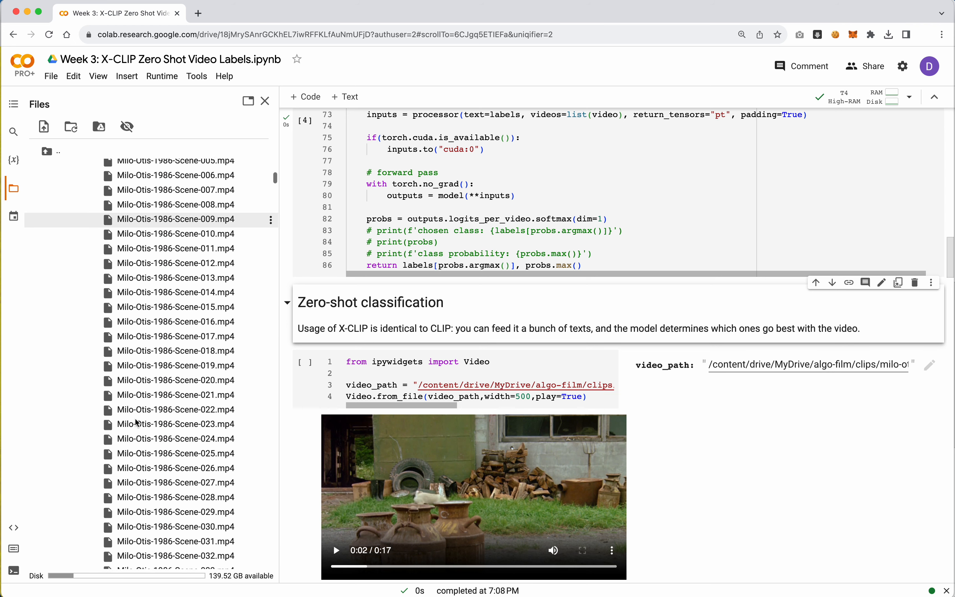
pyautogui.scroll(-3)
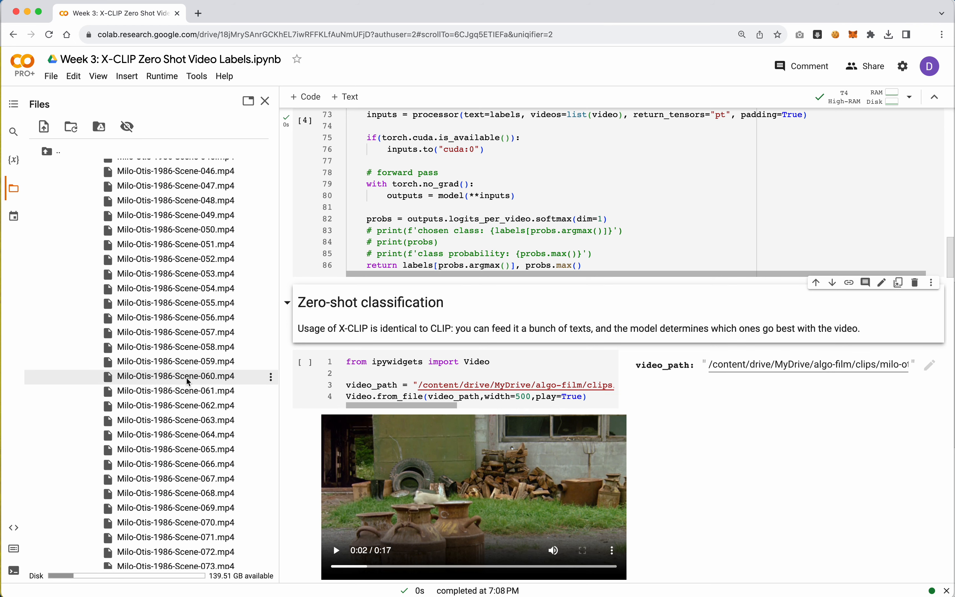
pyautogui.click(427, 373)
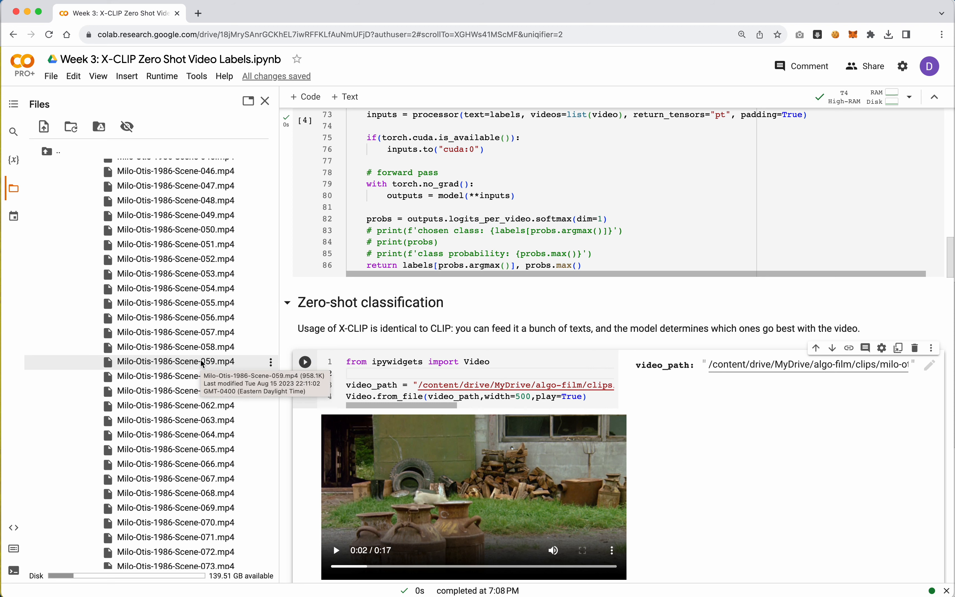
pyautogui.moveTo(203, 381)
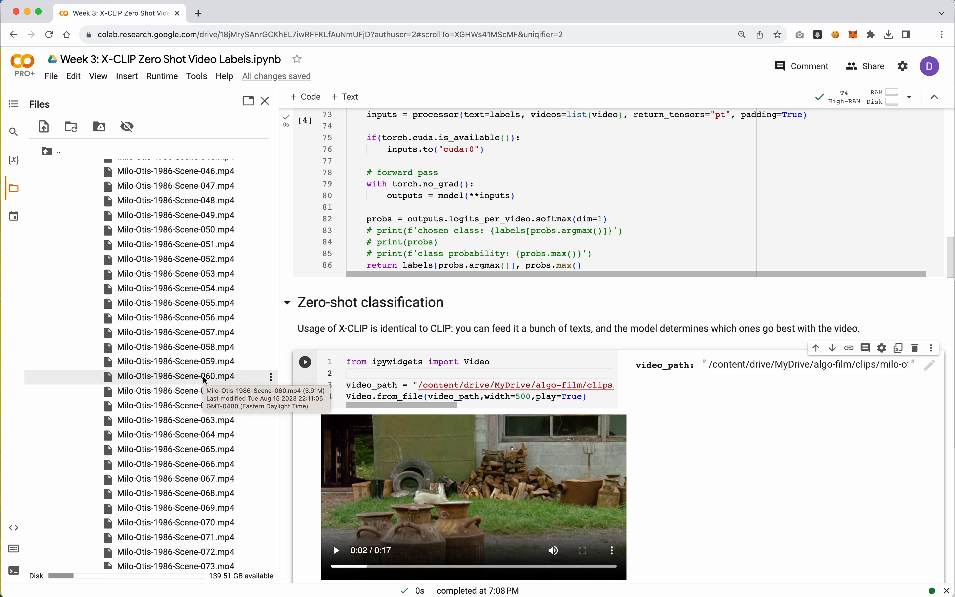
pyautogui.click(366, 372)
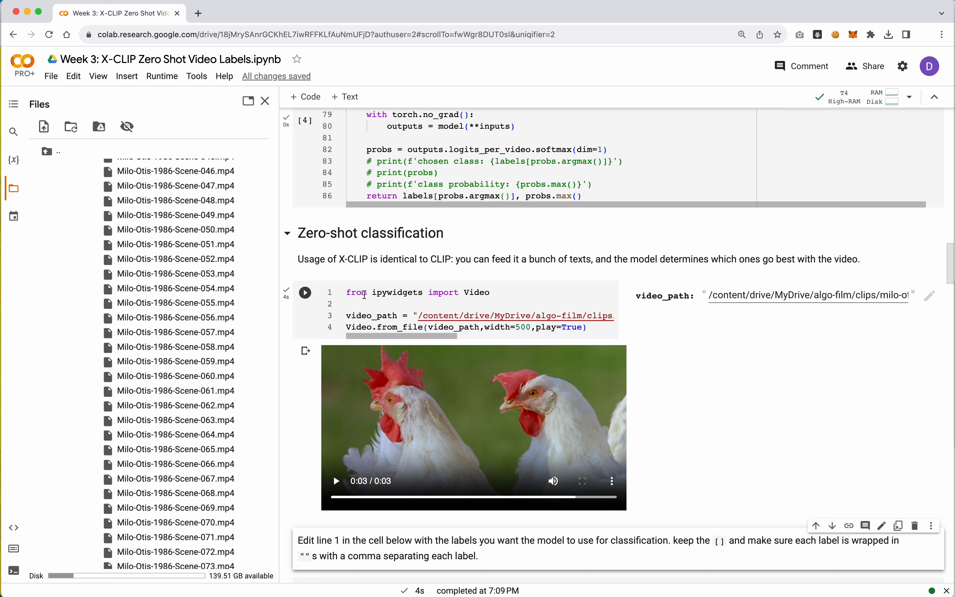
pyautogui.moveTo(432, 411)
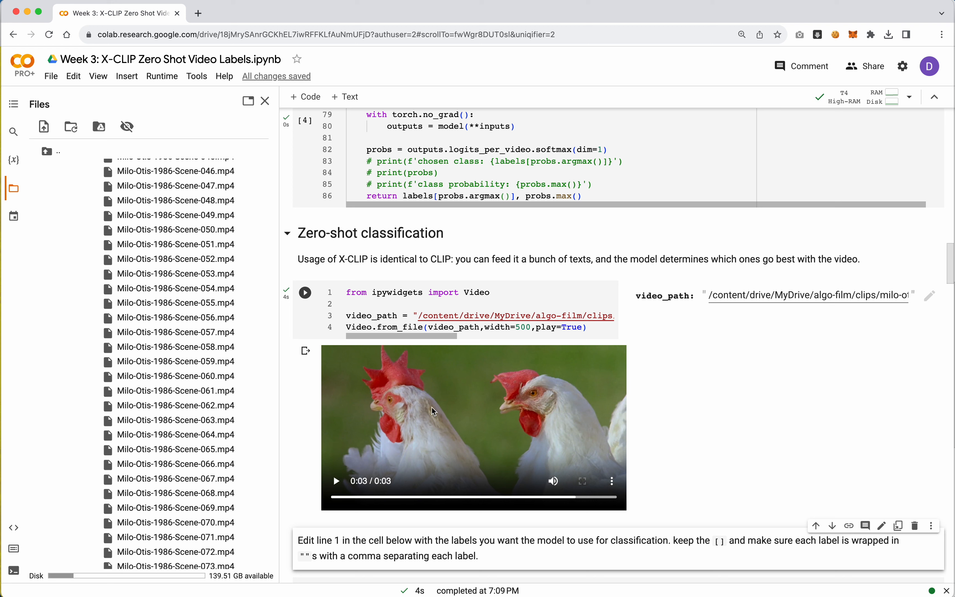
pyautogui.moveTo(304, 421)
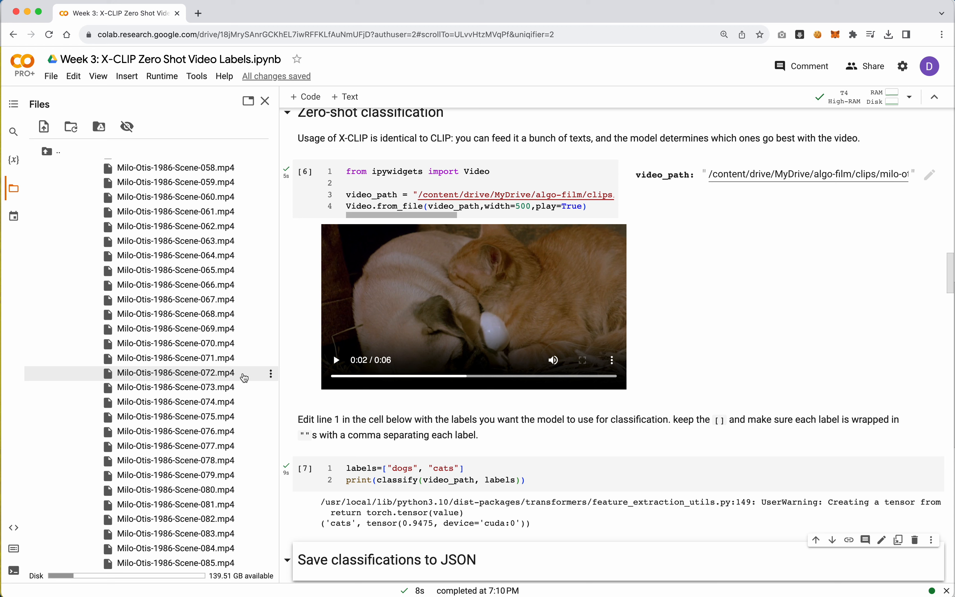
# Replace the dogs and cats labels with descriptive phrases and rerun the classifier.
pyautogui.doubleClick(401, 468)
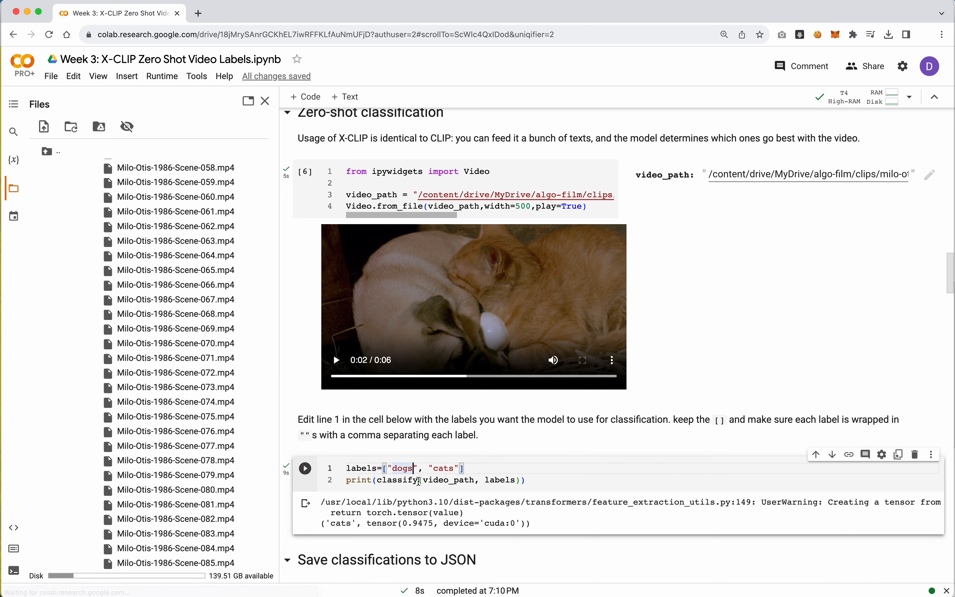
pyautogui.write('a do')
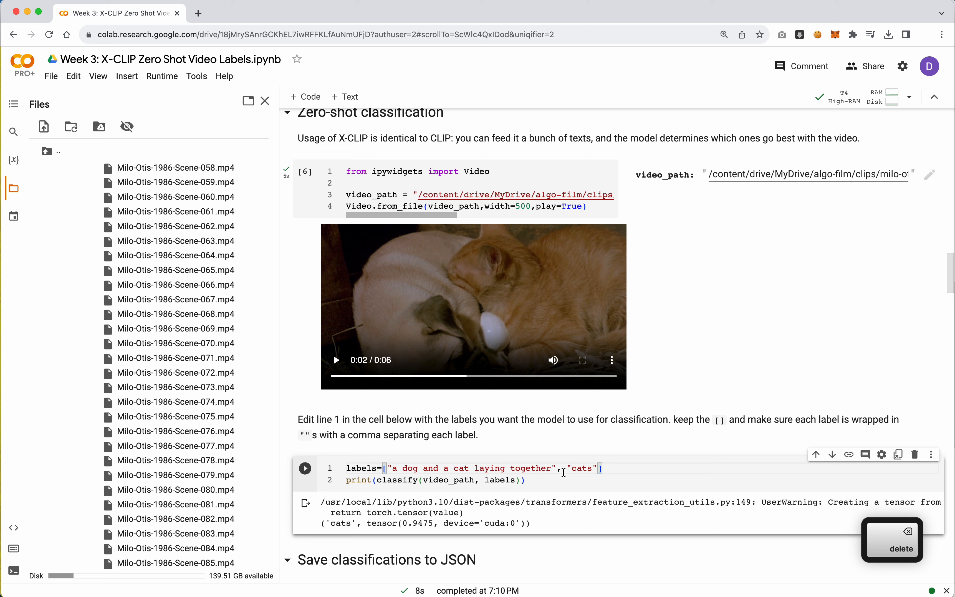
pyautogui.doubleClick(582, 468)
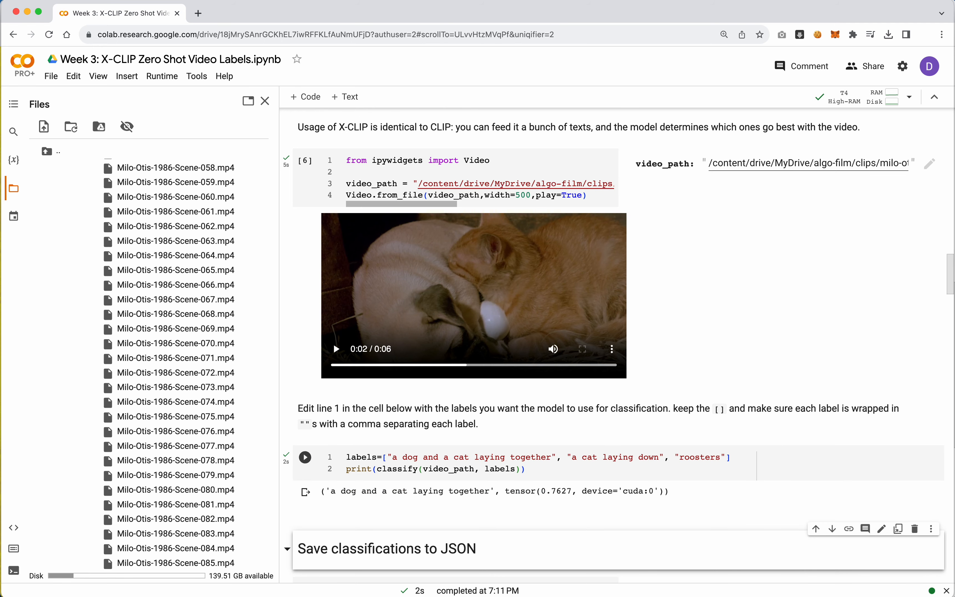
pyautogui.scroll(-3)
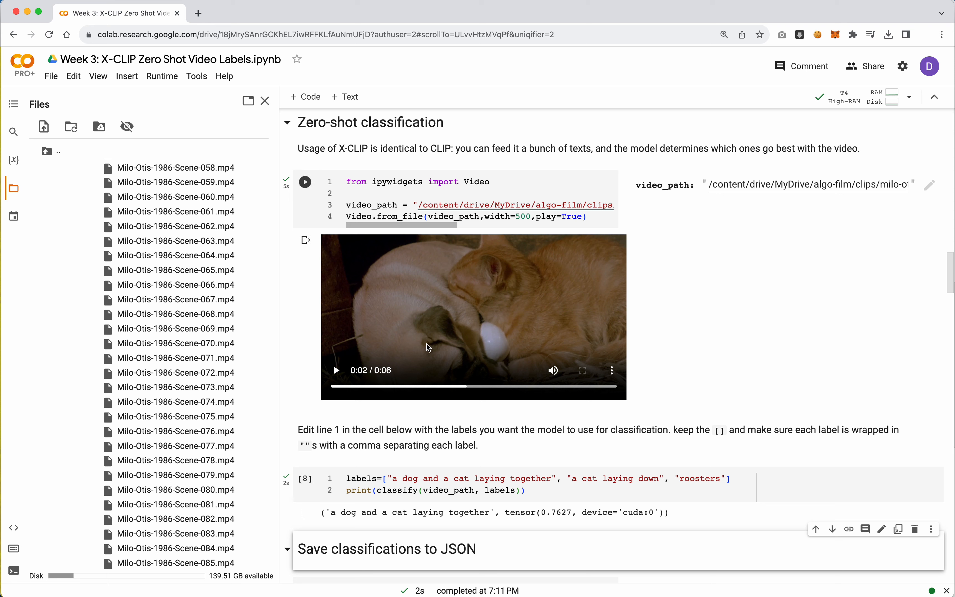
pyautogui.moveTo(462, 384)
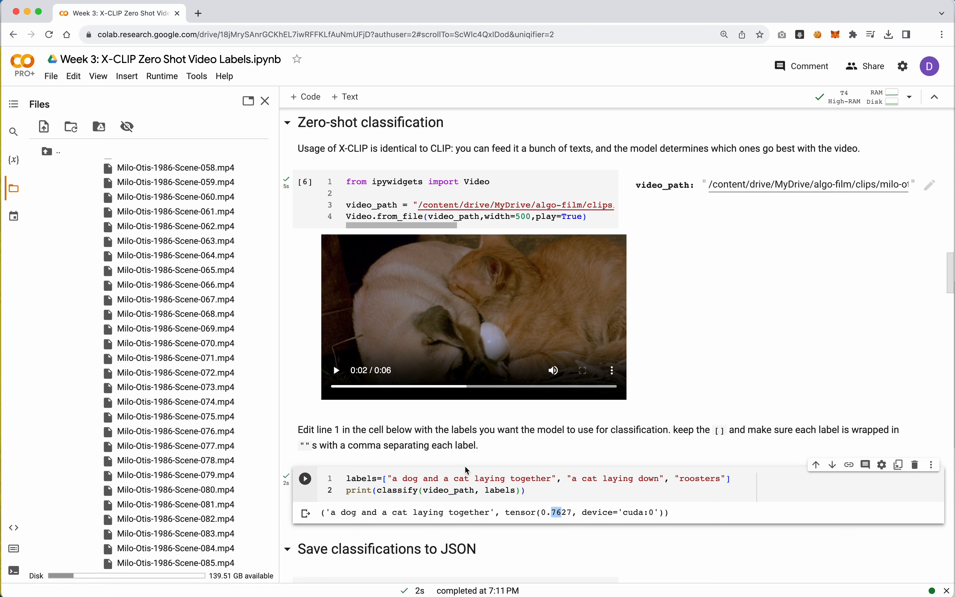
pyautogui.moveTo(468, 474)
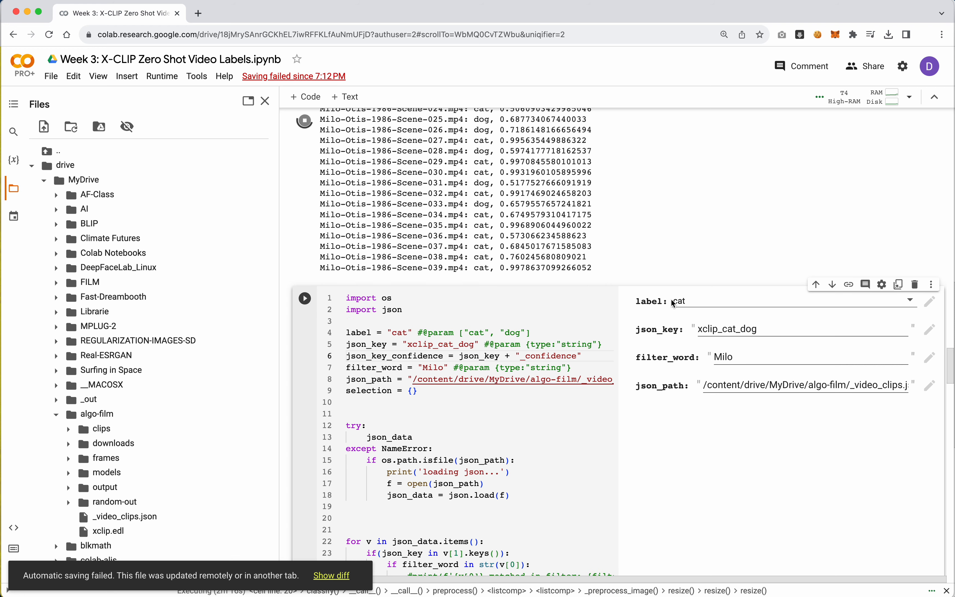
# Run the filter cell with label cat and filter_word Milo, selecting 130 clips.
pyautogui.click(786, 301)
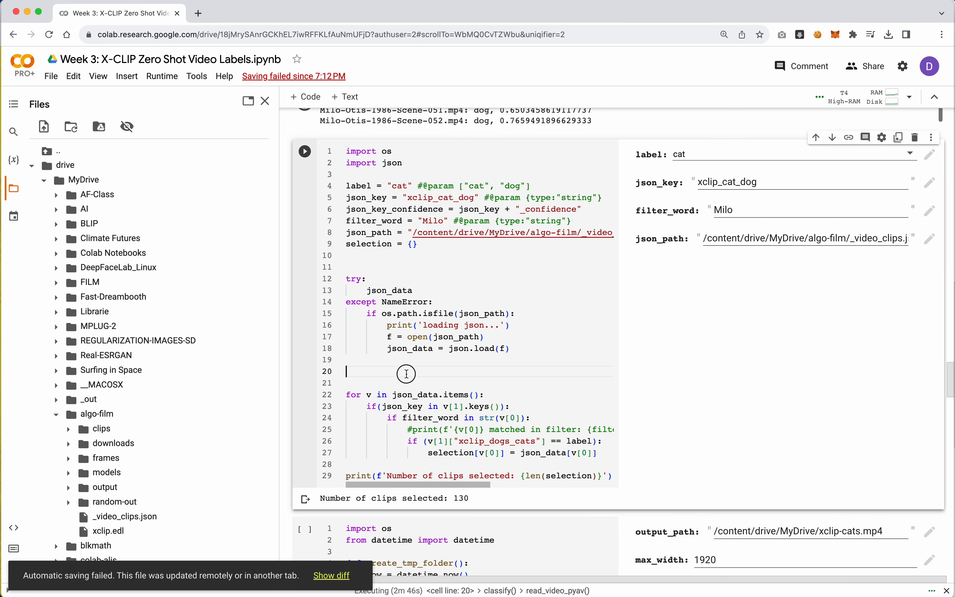
pyautogui.hscroll(3)
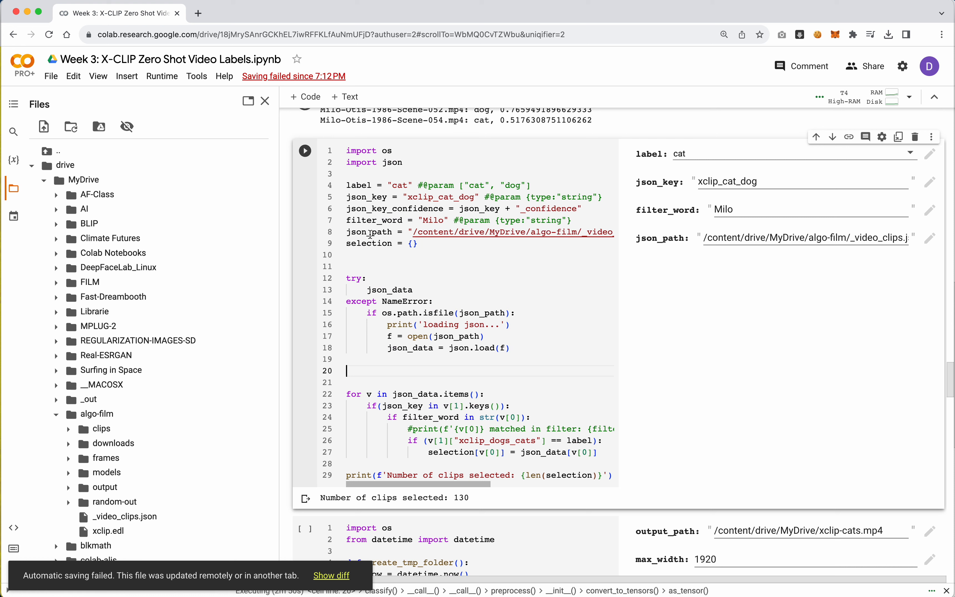
pyautogui.doubleClick(367, 197)
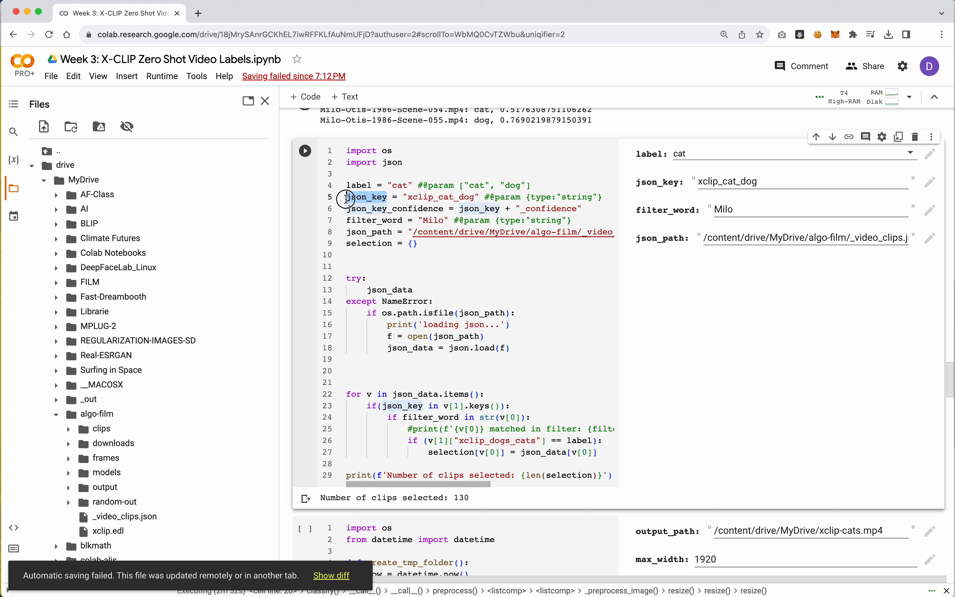